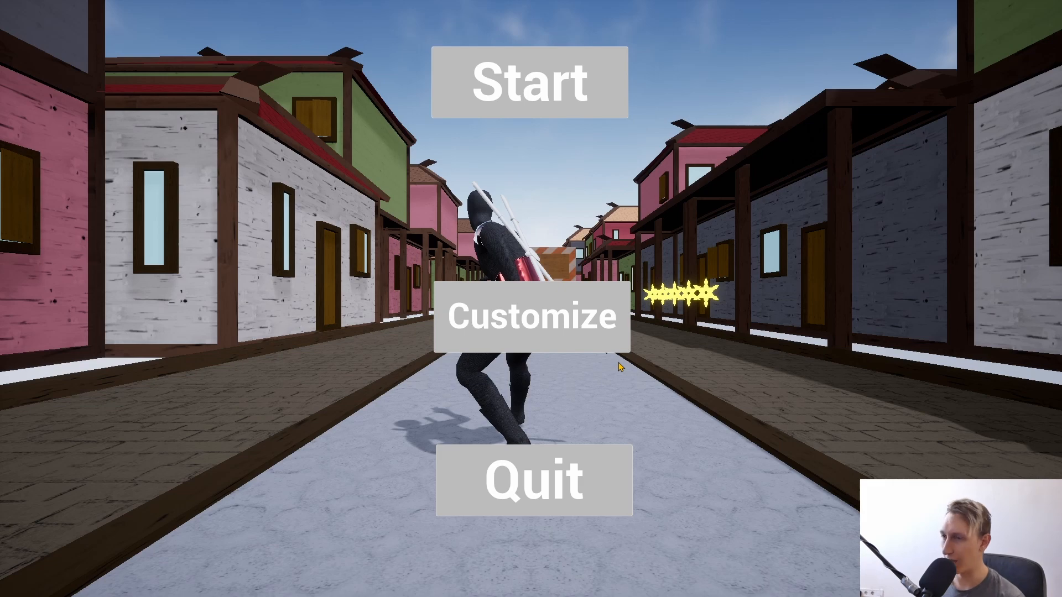
pyautogui.moveTo(584, 351)
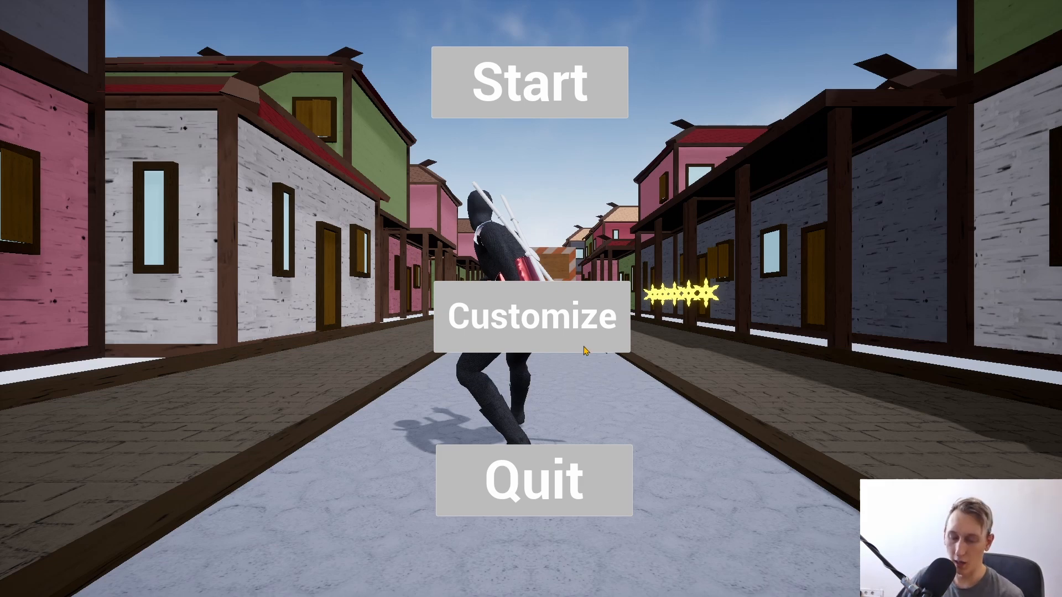
# Step: Enter Customize from the main menu to reach the Katana/Outfit/Back choices
pyautogui.click(532, 83)
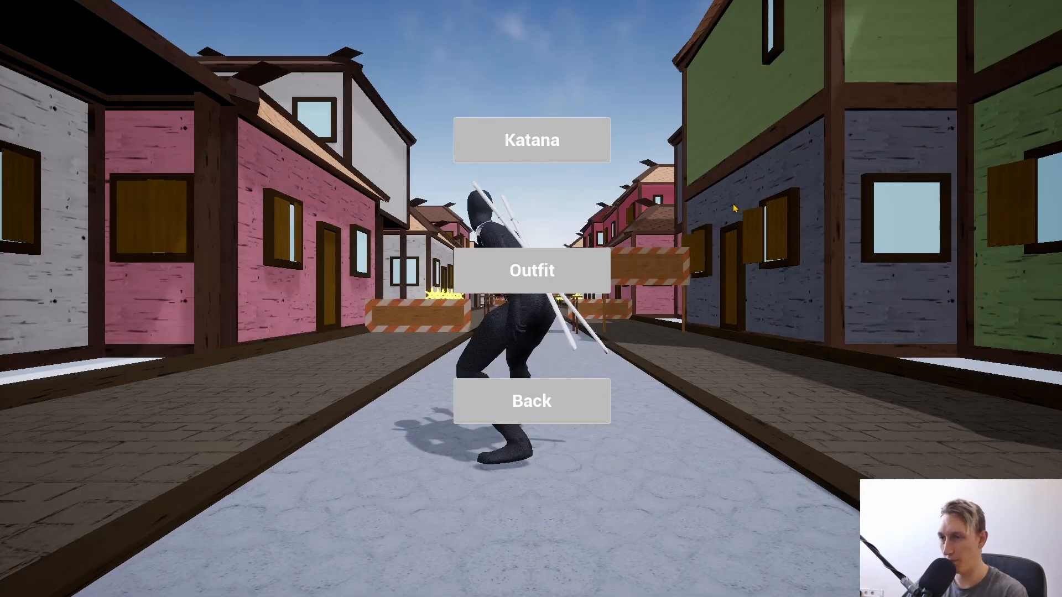
pyautogui.moveTo(496, 286)
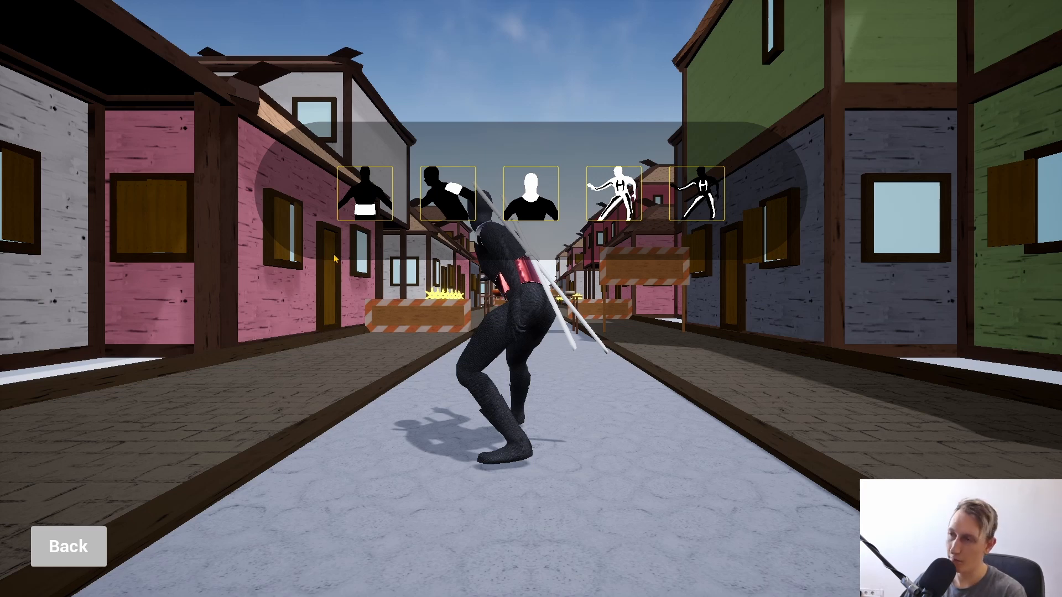
pyautogui.moveTo(334, 259)
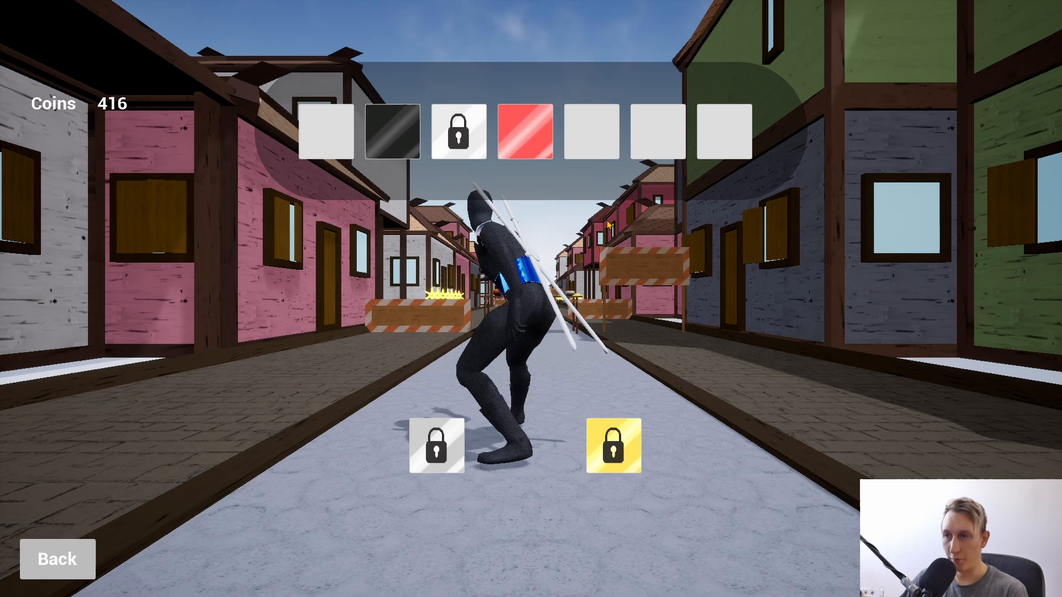
pyautogui.moveTo(644, 150)
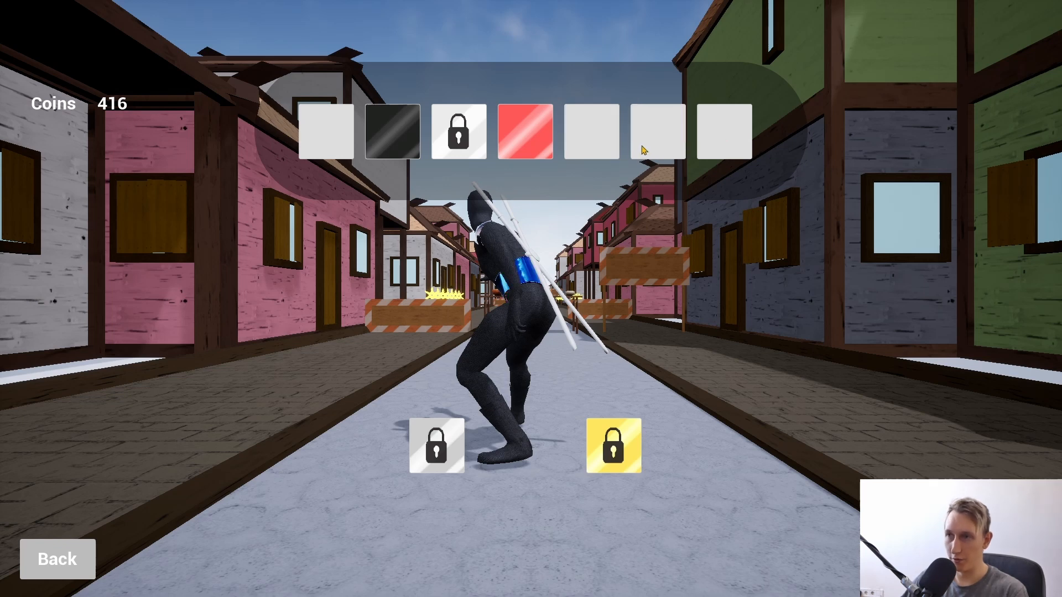
pyautogui.moveTo(738, 168)
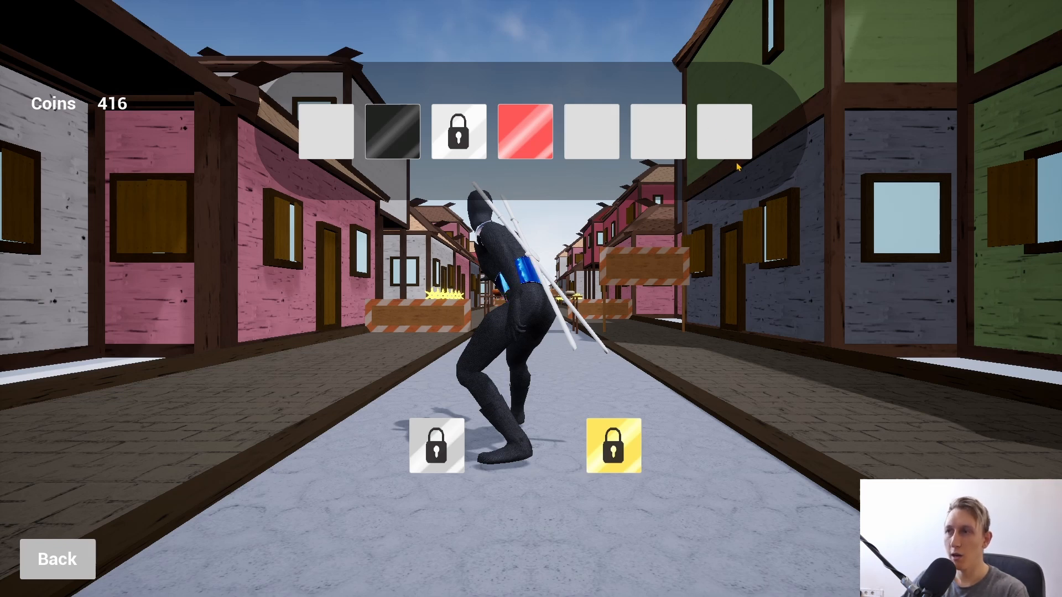
pyautogui.moveTo(708, 144)
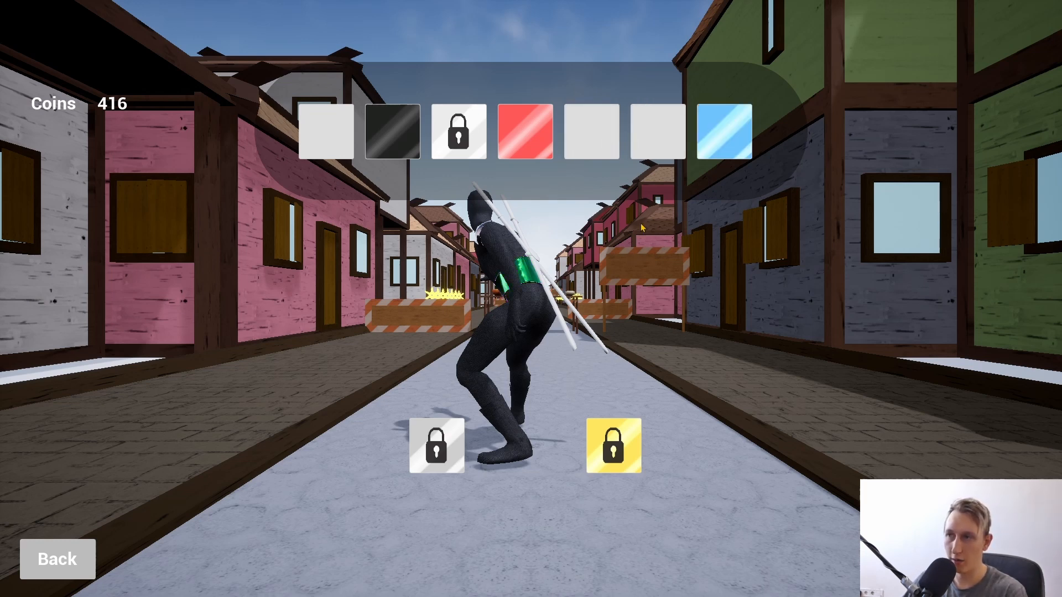
# Step: Equip the green belt colour swatch on the ninja
pyautogui.click(653, 128)
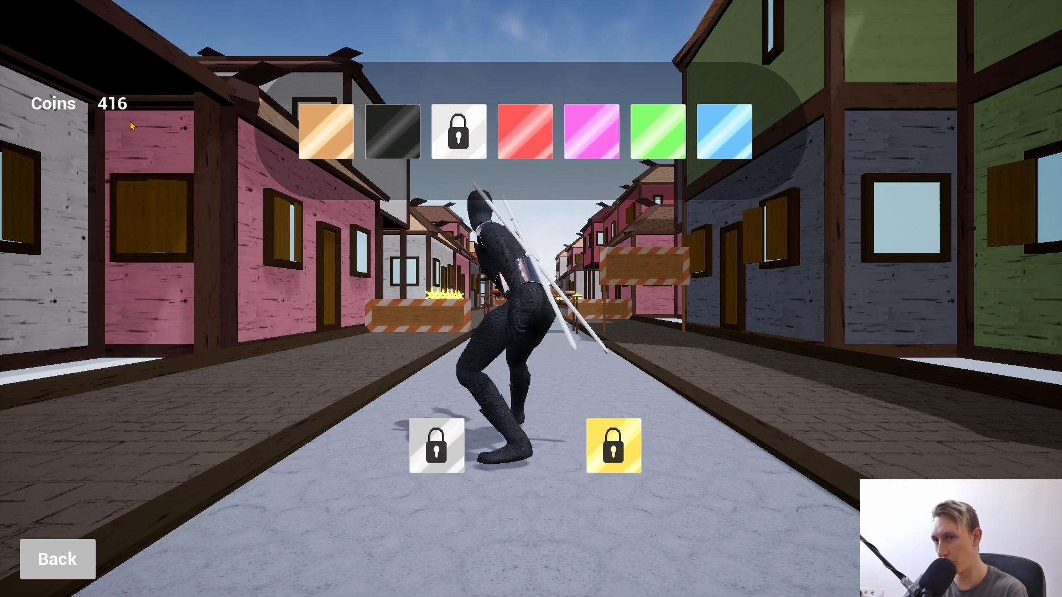
pyautogui.moveTo(473, 124)
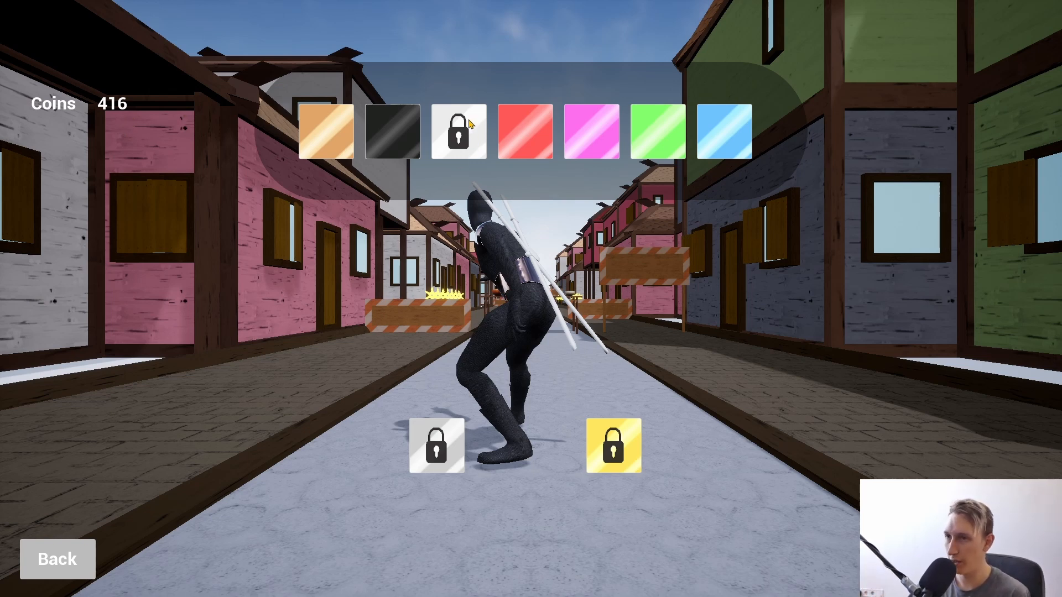
# Step: Attempt to unlock the locked white belt swatch
pyautogui.click(458, 130)
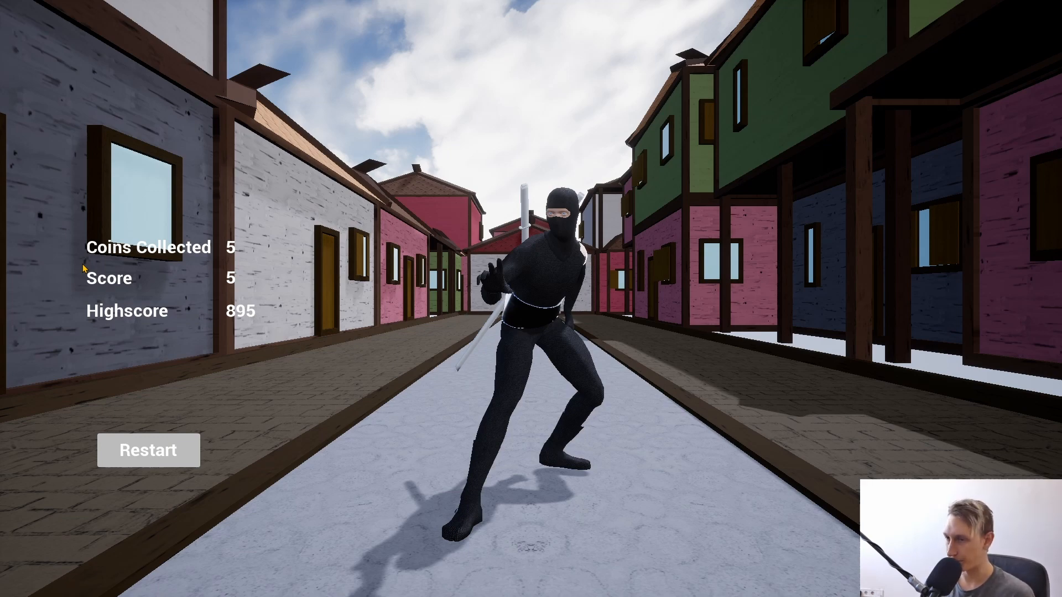
# Step: Play the run to game over at 188 coins and score 184, then return to Customize
pyautogui.click(149, 450)
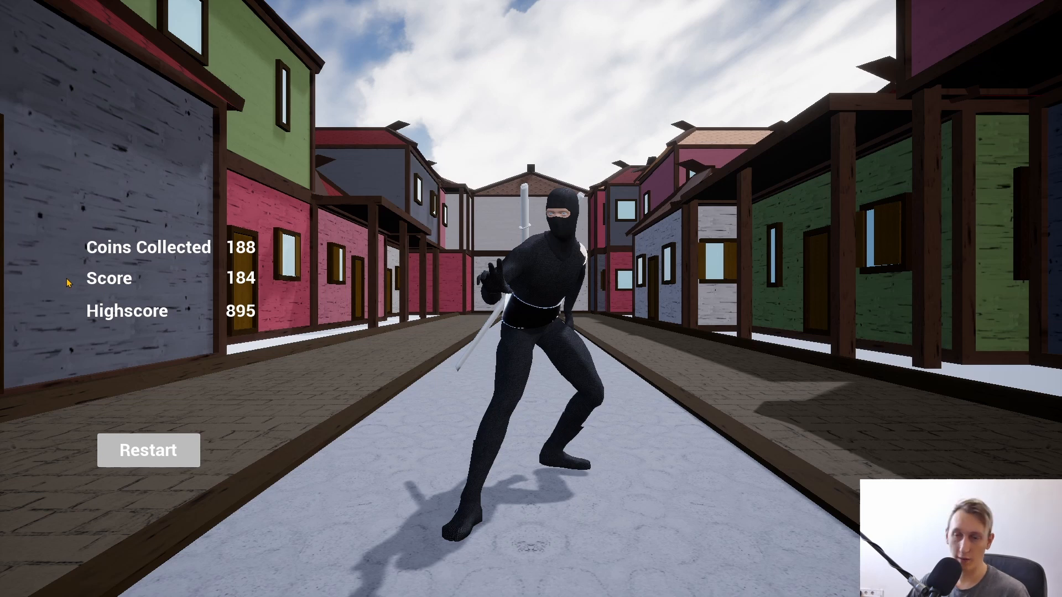
pyautogui.moveTo(98, 230)
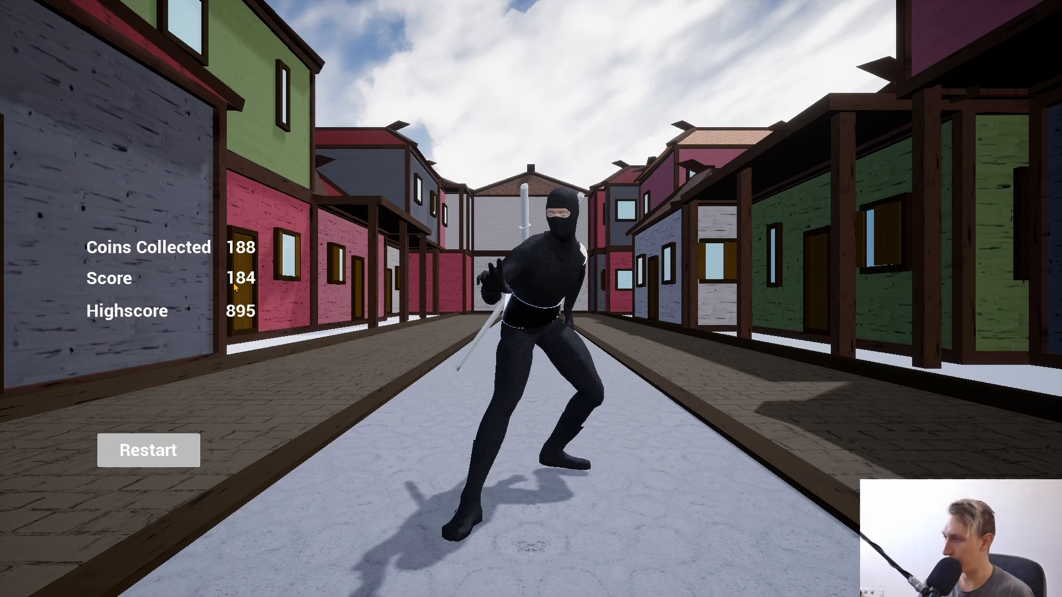
pyautogui.moveTo(127, 324)
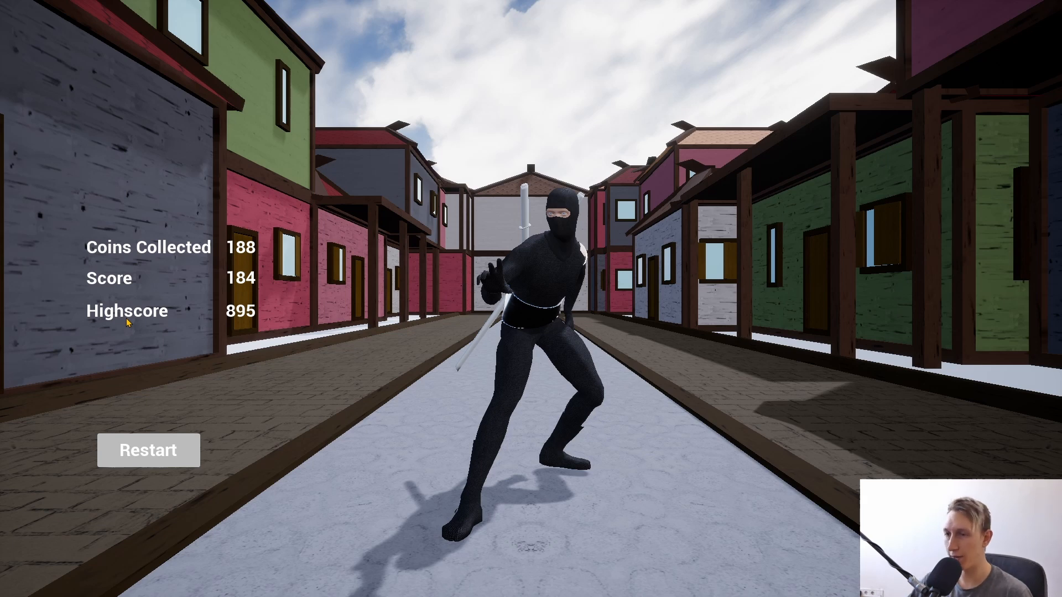
pyautogui.moveTo(143, 439)
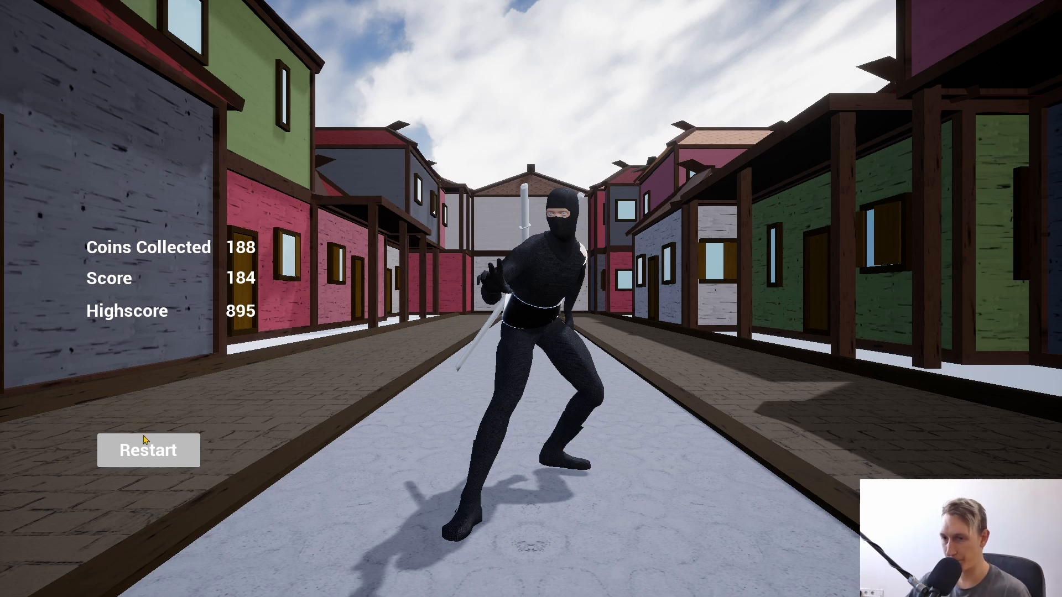
pyautogui.moveTo(225, 329)
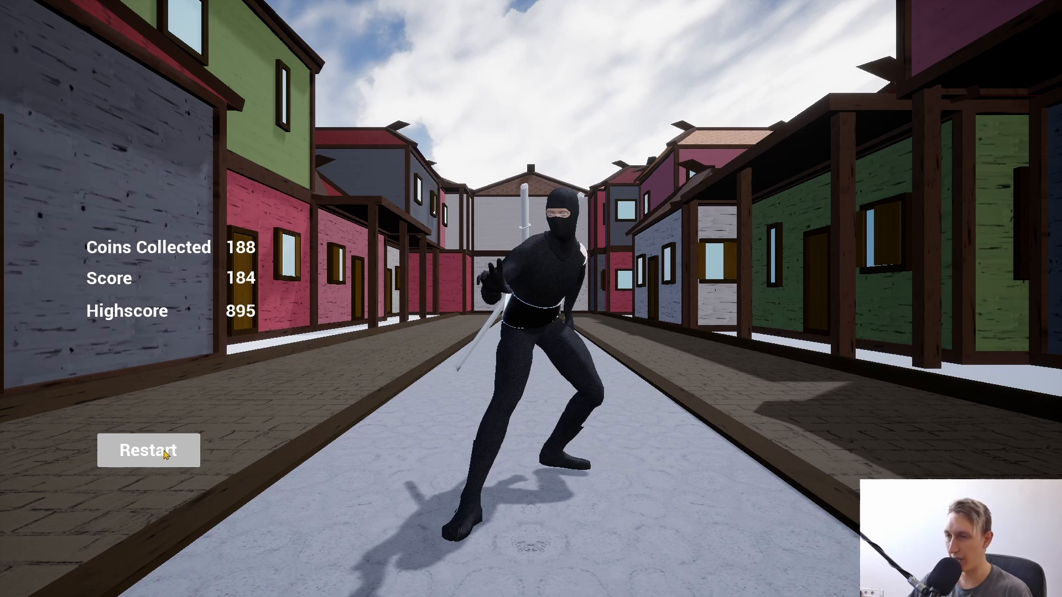
pyautogui.moveTo(277, 340)
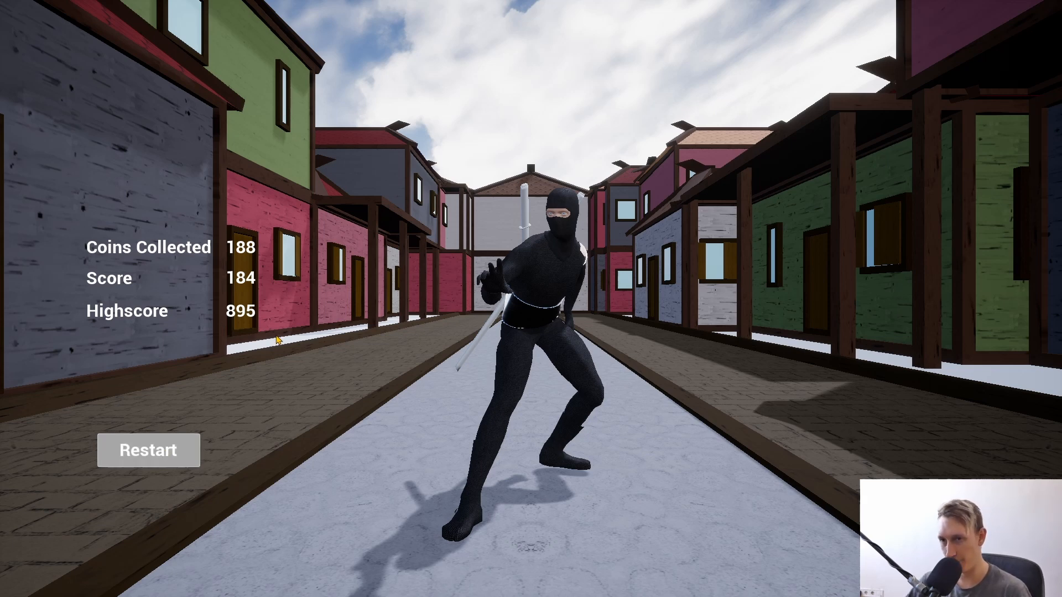
pyautogui.click(149, 450)
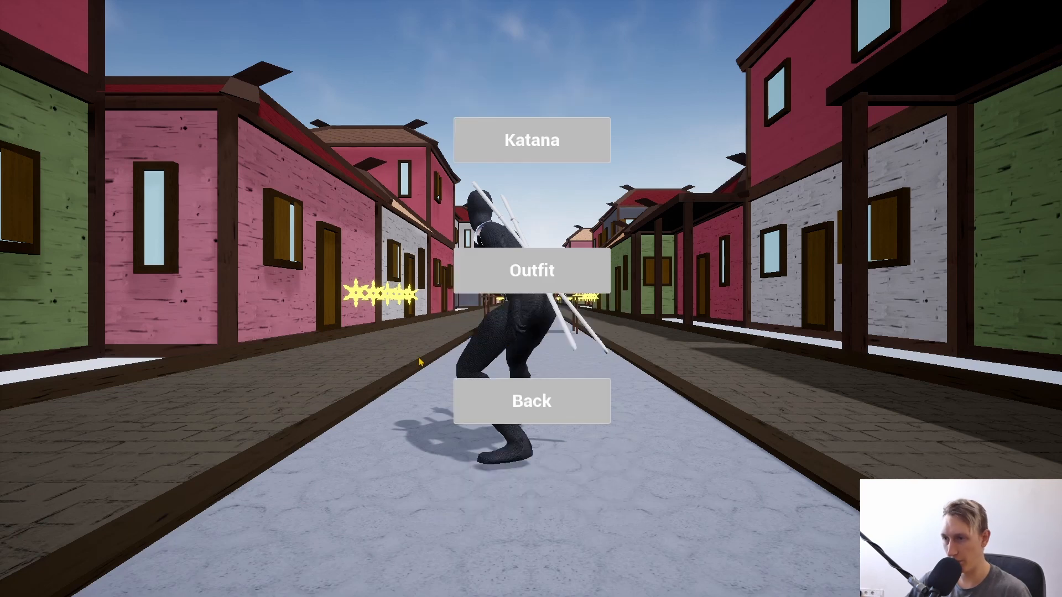
# Step: Try the locked gold belt in Outfit and dismiss its 1000 highscore warning
pyautogui.click(531, 270)
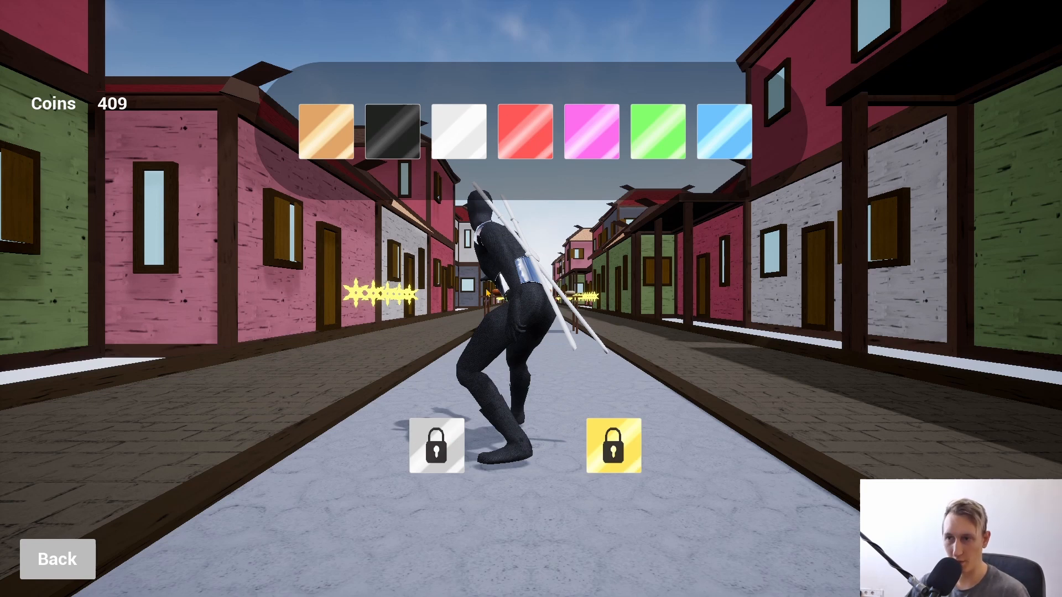
pyautogui.moveTo(433, 464)
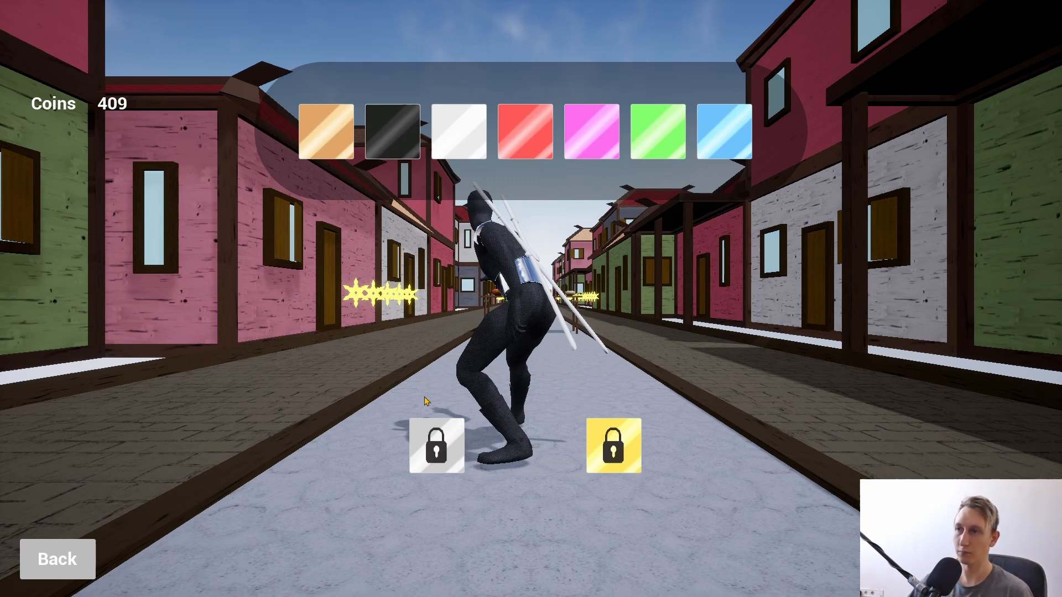
pyautogui.moveTo(443, 460)
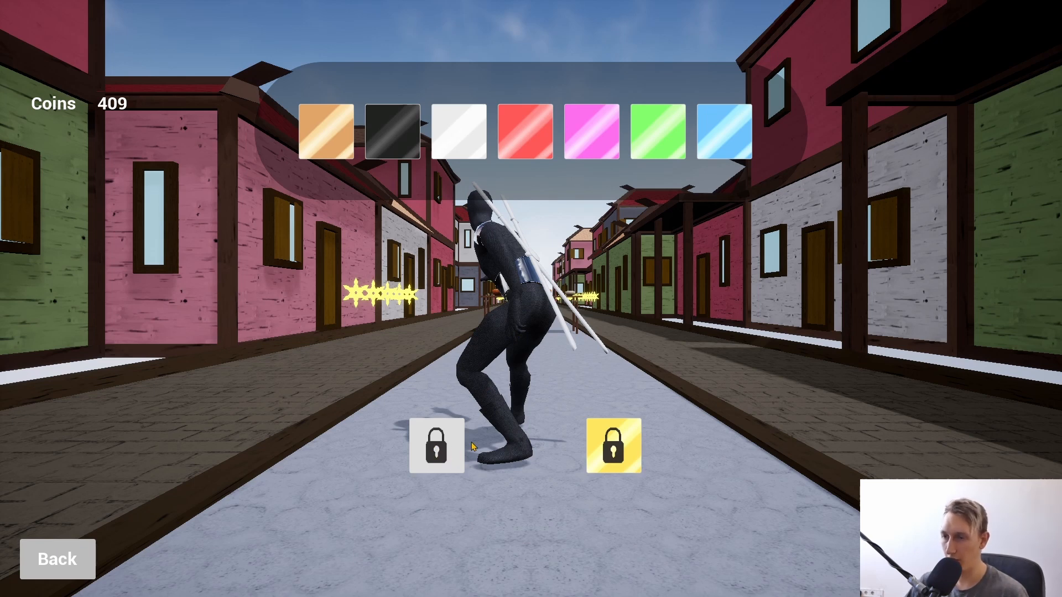
pyautogui.moveTo(606, 451)
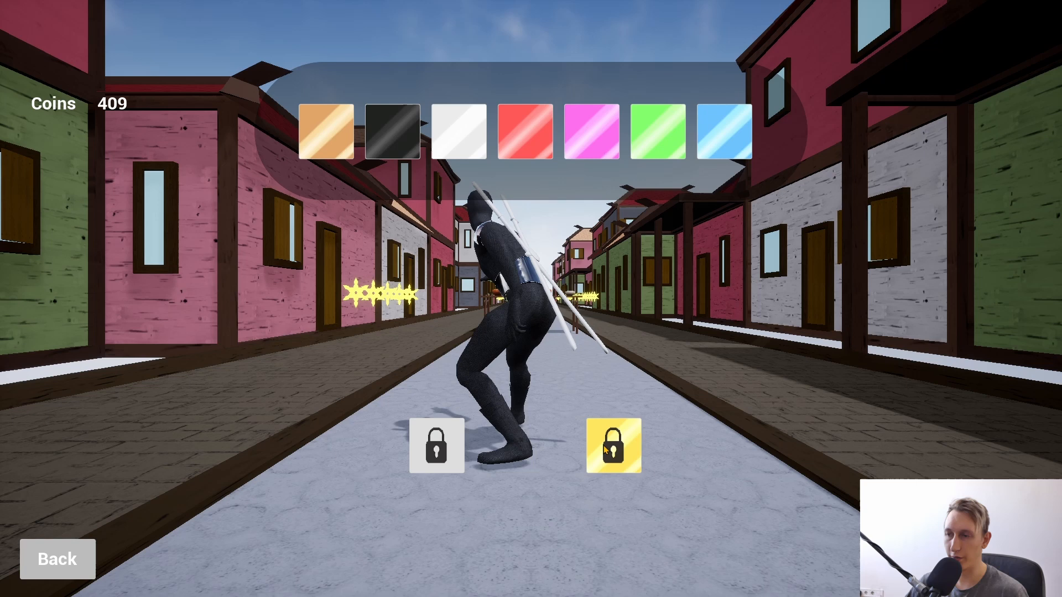
pyautogui.click(614, 446)
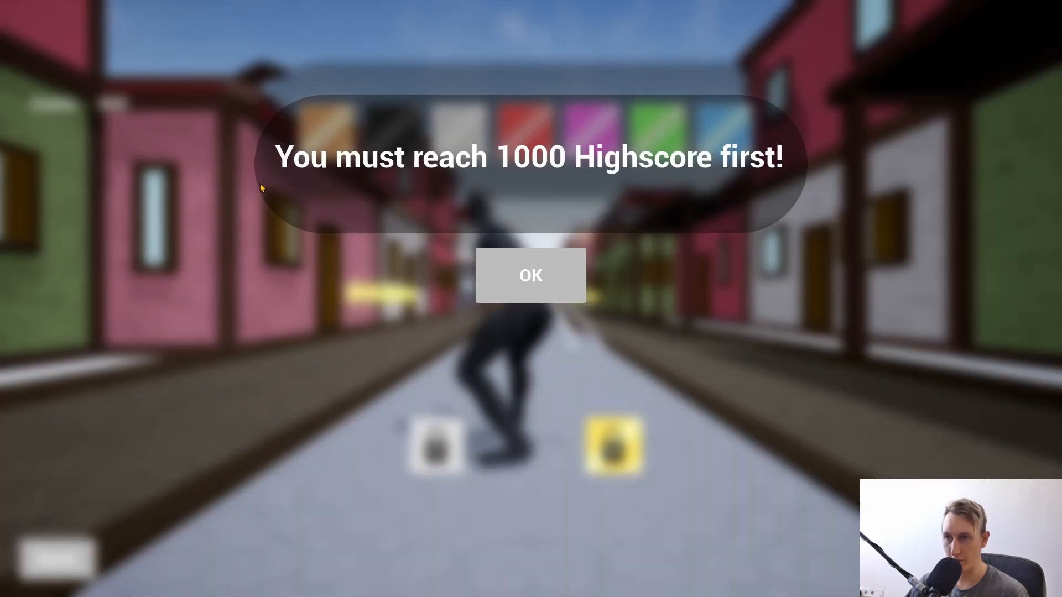
pyautogui.moveTo(328, 261)
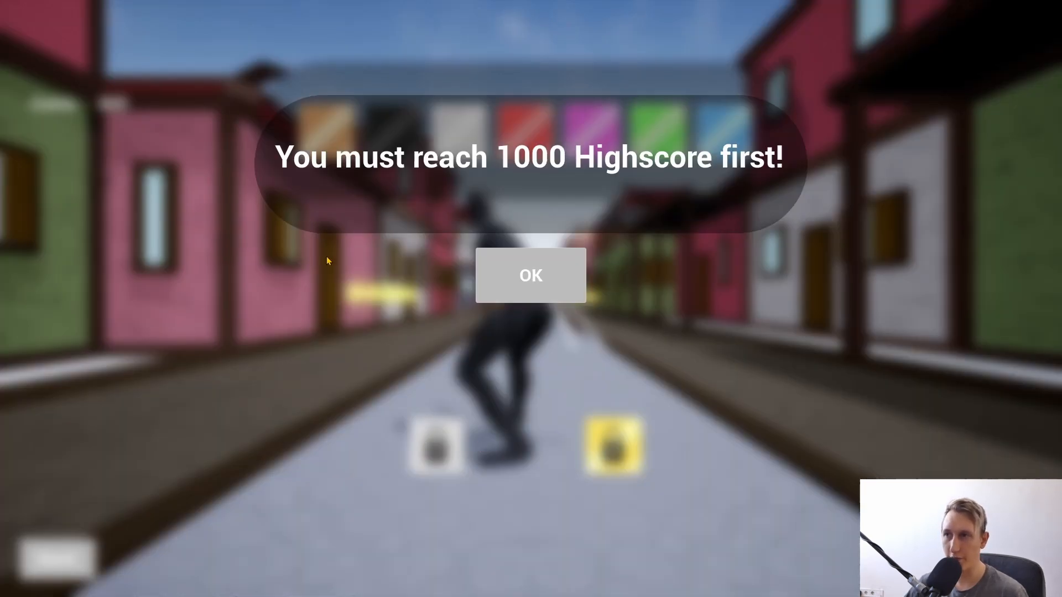
pyautogui.click(530, 276)
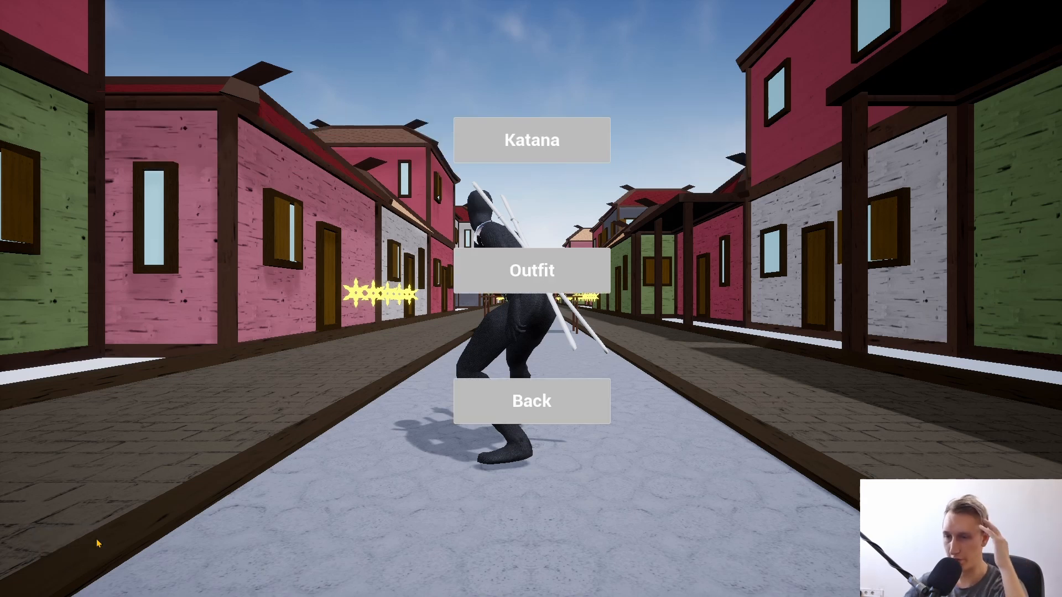
# Step: Return to the main menu and head toward the Belts widget asset in the editor
pyautogui.click(531, 270)
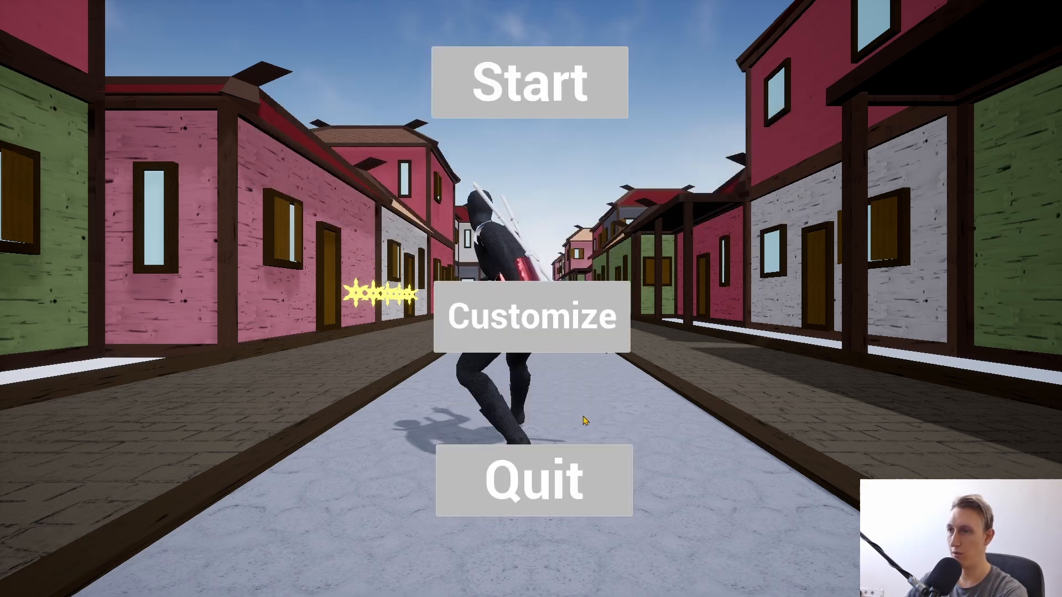
pyautogui.moveTo(548, 457)
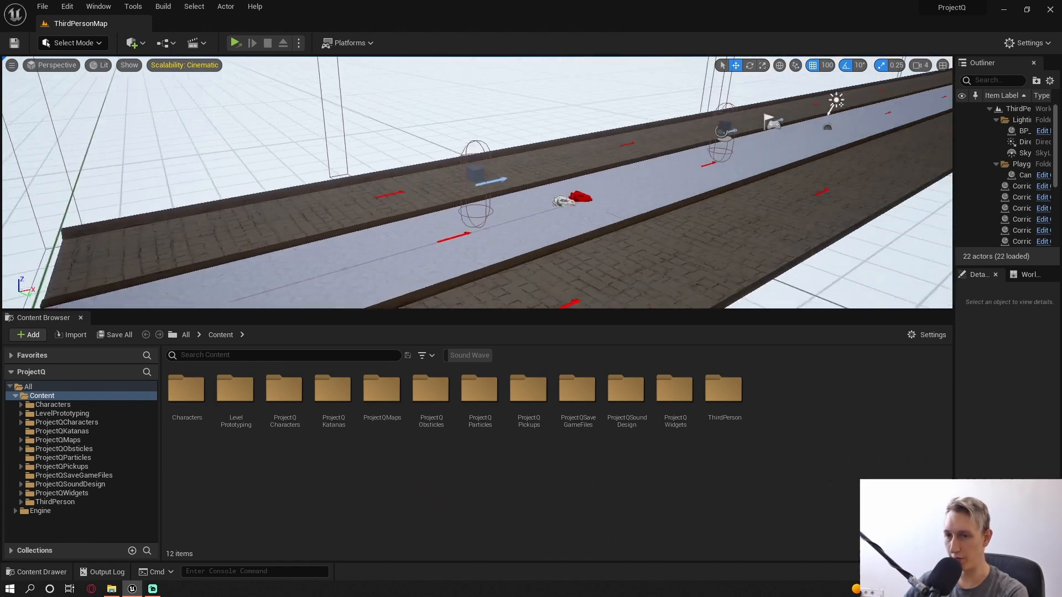
pyautogui.click(61, 492)
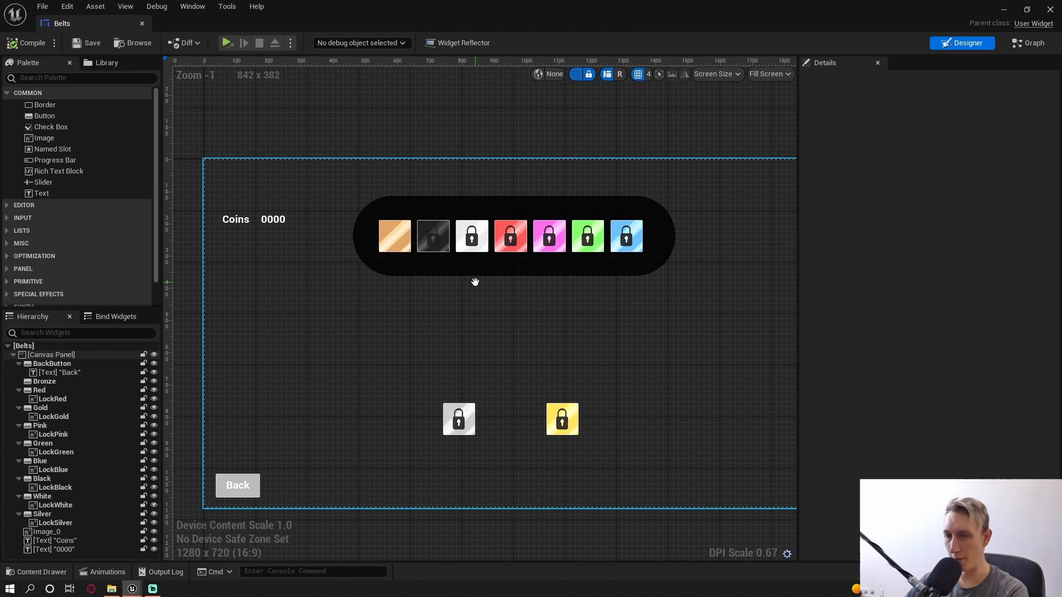
# Step: Inspect the Belts widget designer layout and its row of belt swatches
pyautogui.scroll(-3)
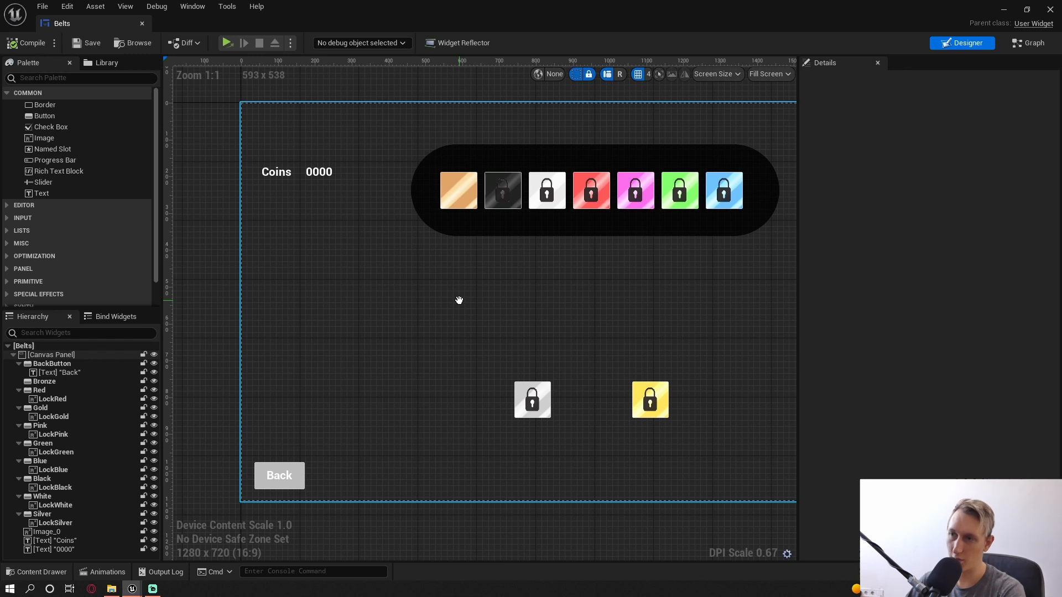
pyautogui.moveTo(460, 305)
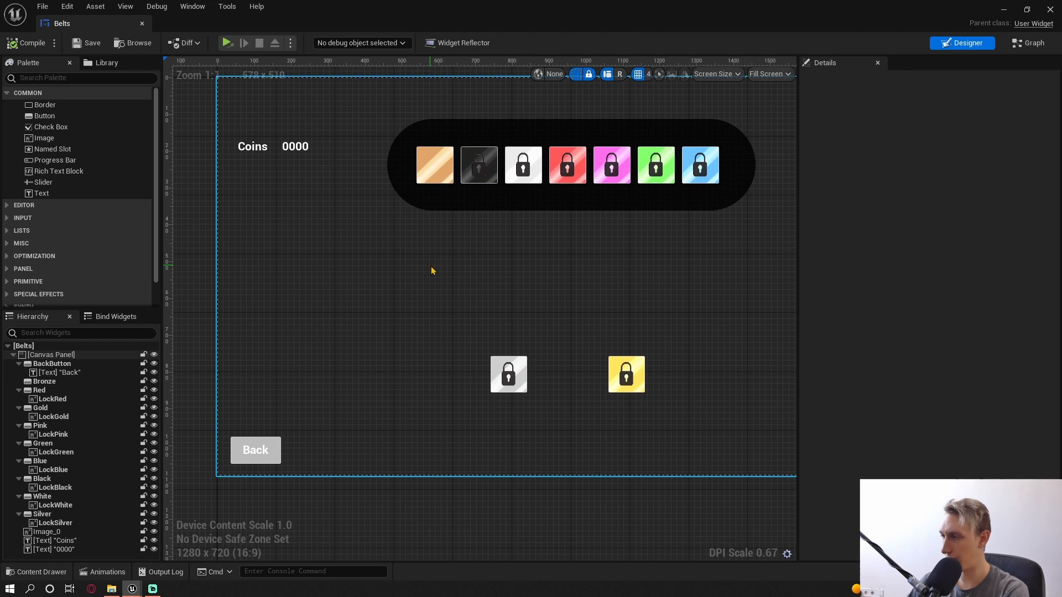
pyautogui.scroll(-3)
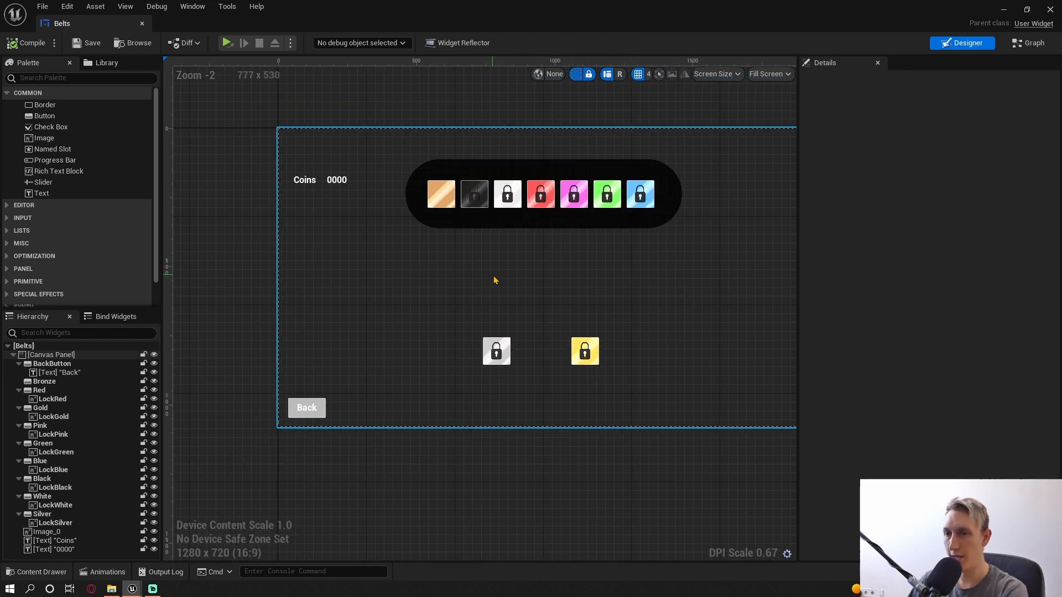
pyautogui.click(542, 193)
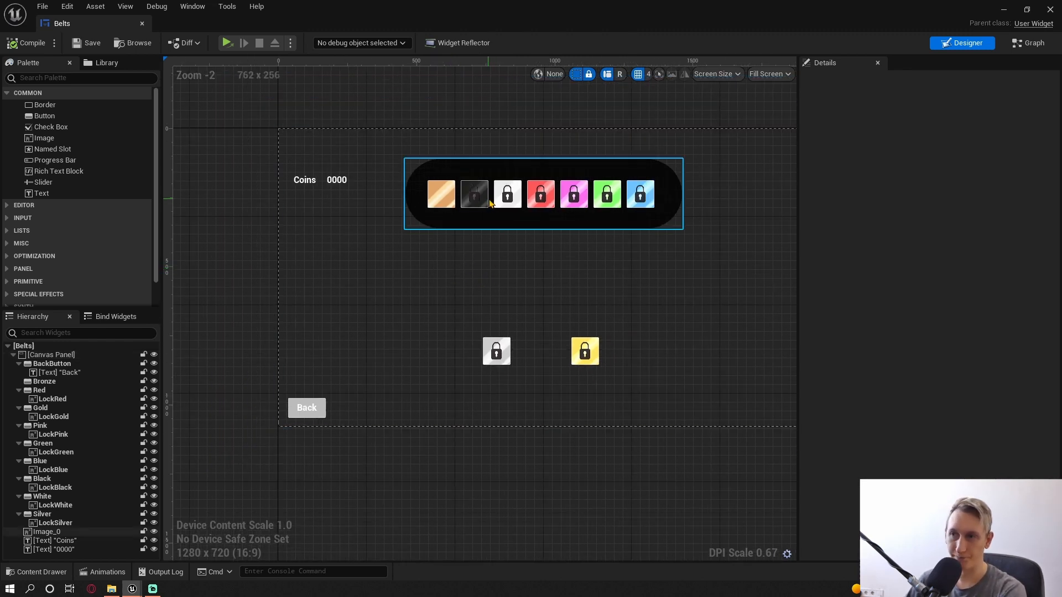
pyautogui.click(475, 194)
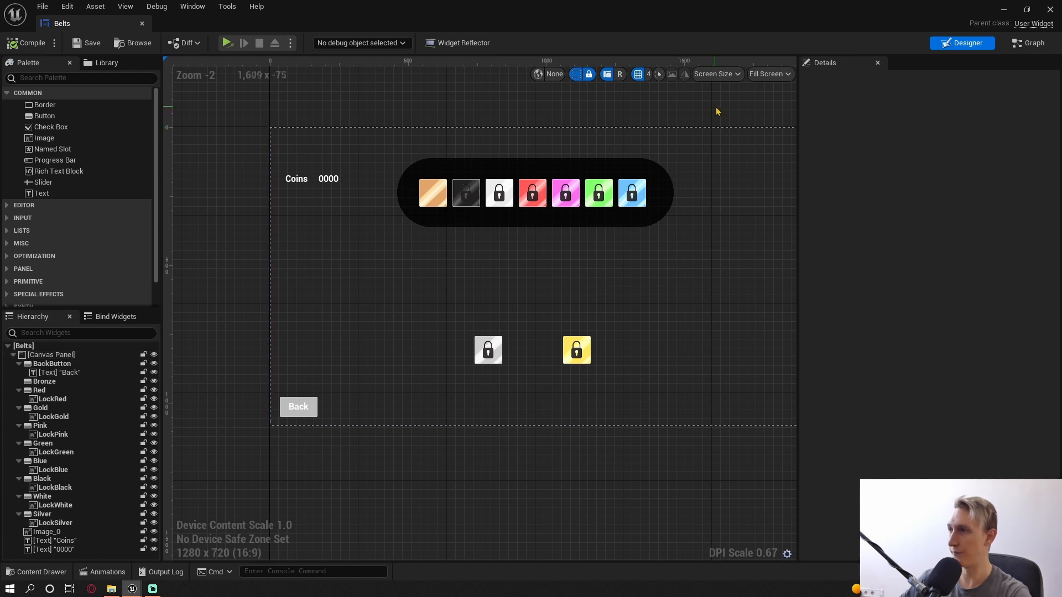
# Step: Switch to the Belts widget's Event Graph showing the lock-removal logic
pyautogui.click(1027, 44)
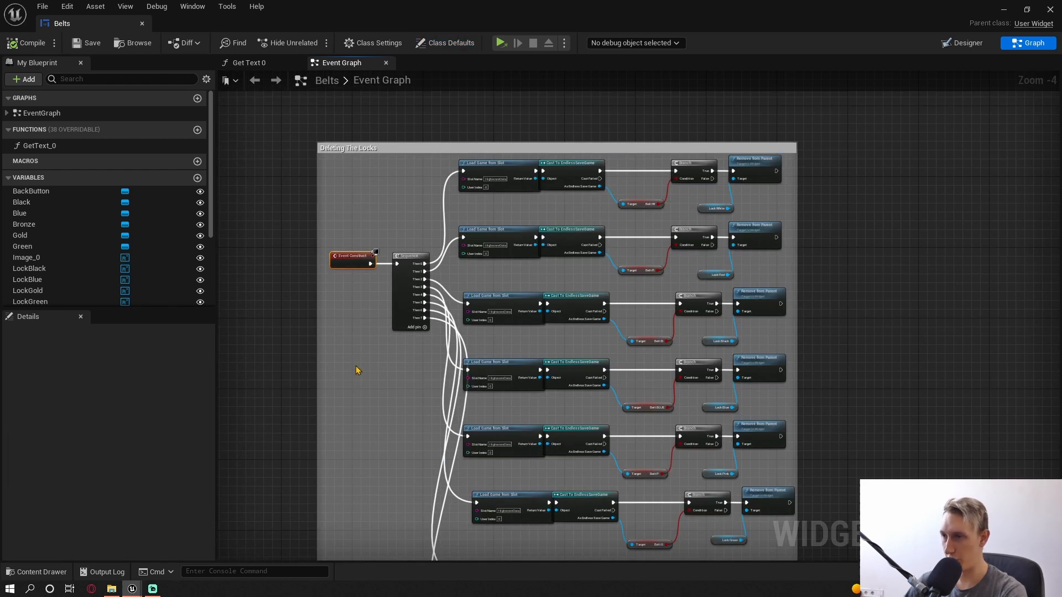
# Step: Zoom from the Deleting The Locks nodes down to the Black belt coins-vs-100 check
pyautogui.scroll(-3)
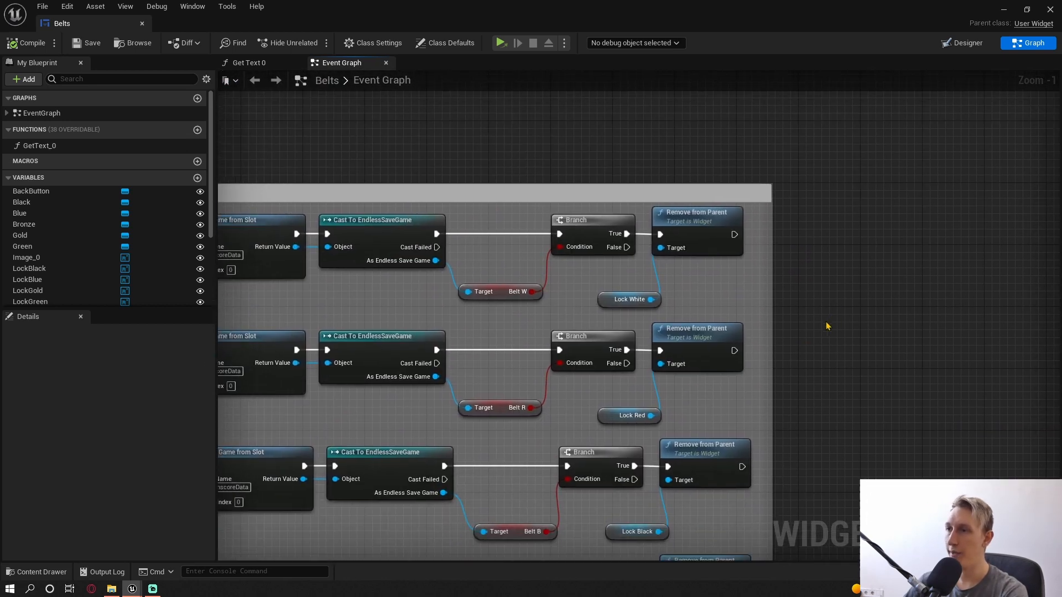
pyautogui.moveTo(505, 294)
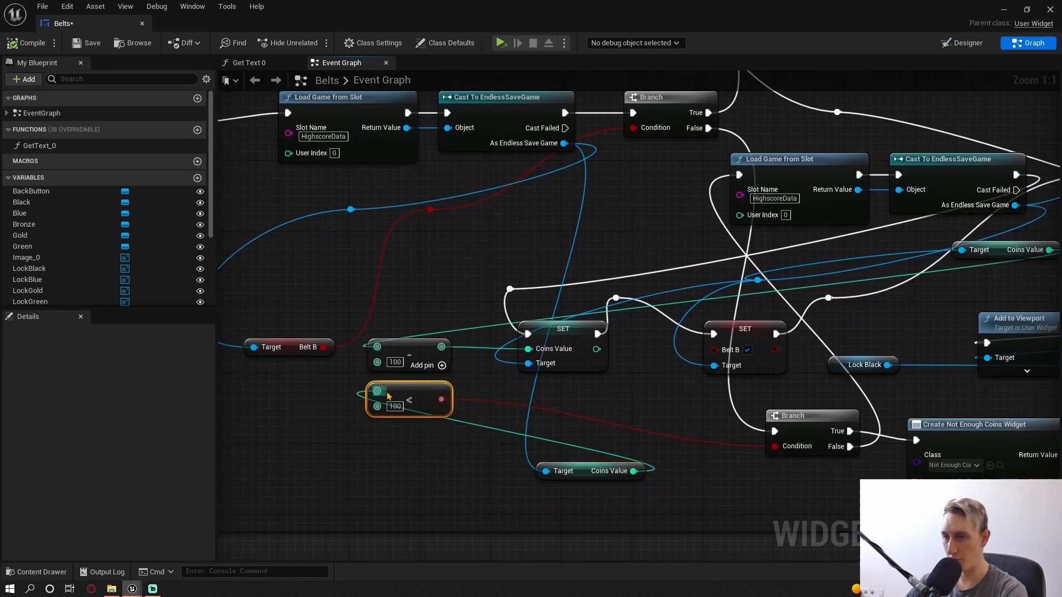
# Step: Inspect the Black belt's Load Game from Slot, Save Game to Slot and SET Belt B nodes
pyautogui.click(408, 355)
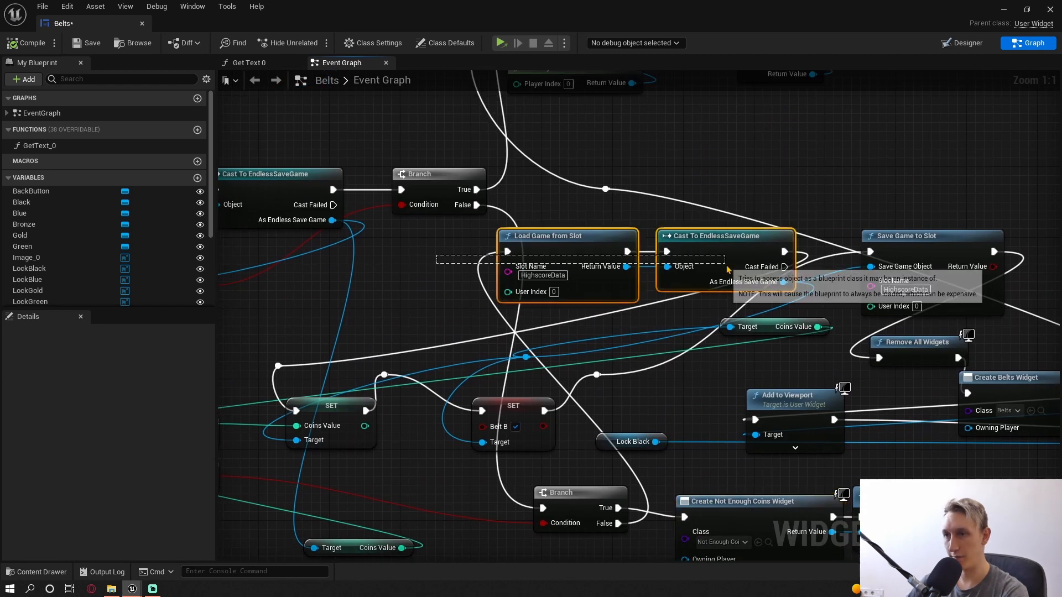
pyautogui.moveTo(767, 275)
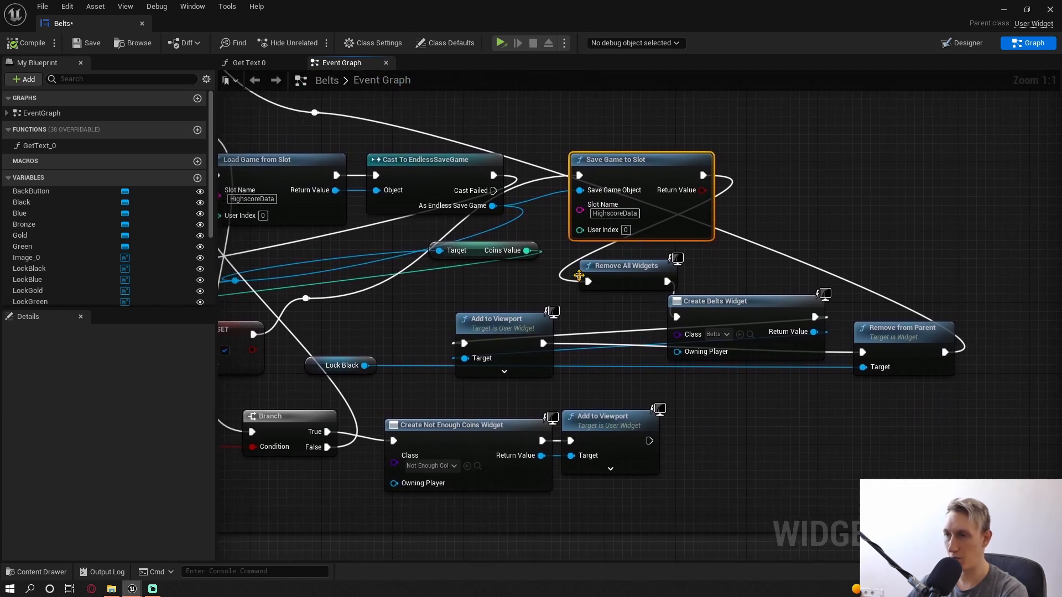
pyautogui.click(716, 300)
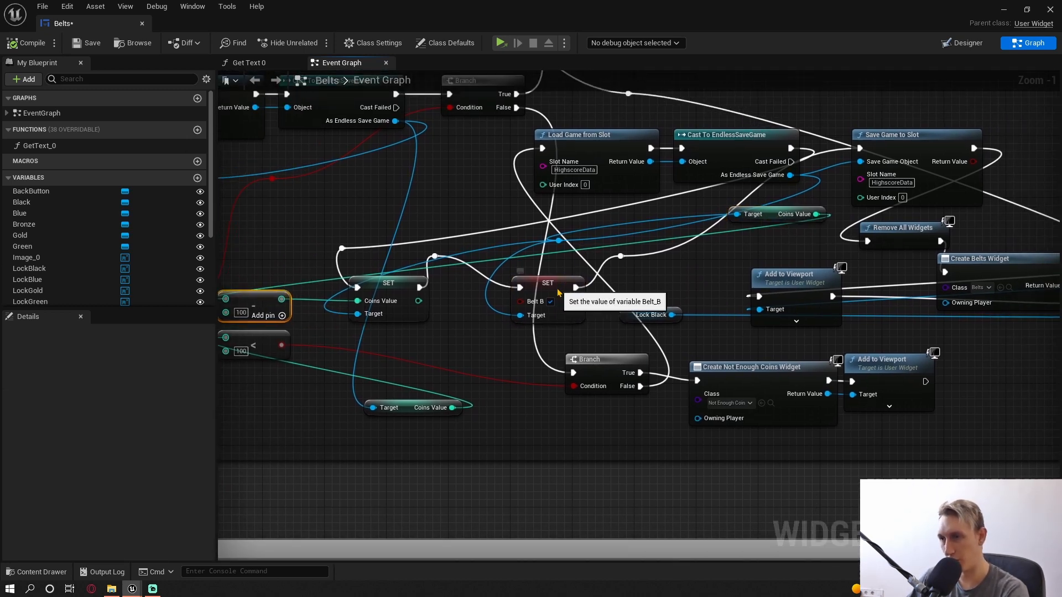
pyautogui.click(548, 283)
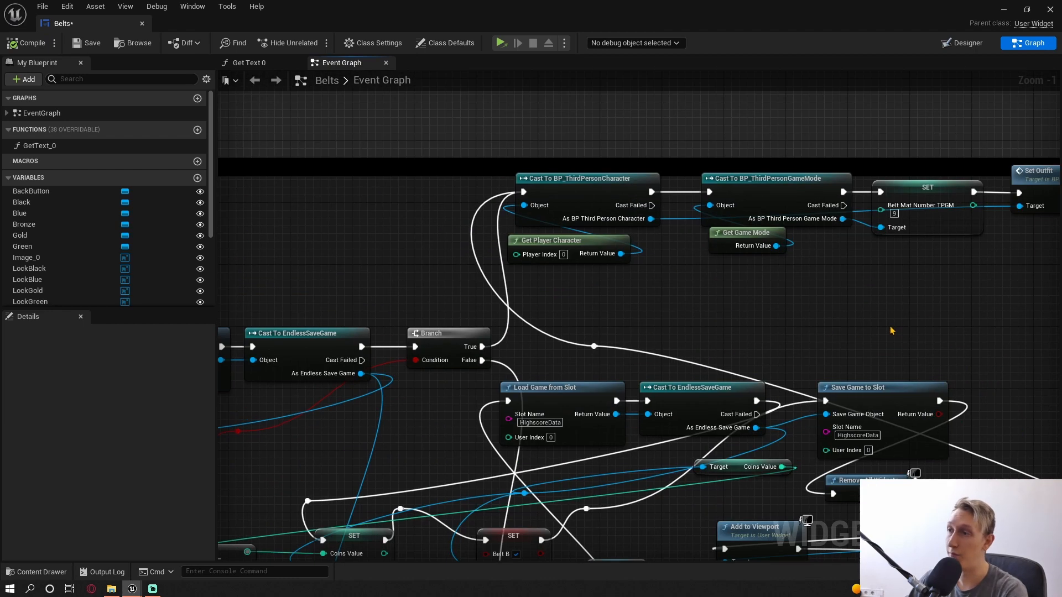
# Step: Zoom across SET Belt B, SET Belt Mat Number TPGM and Set Outfit nodes
pyautogui.scroll(-3)
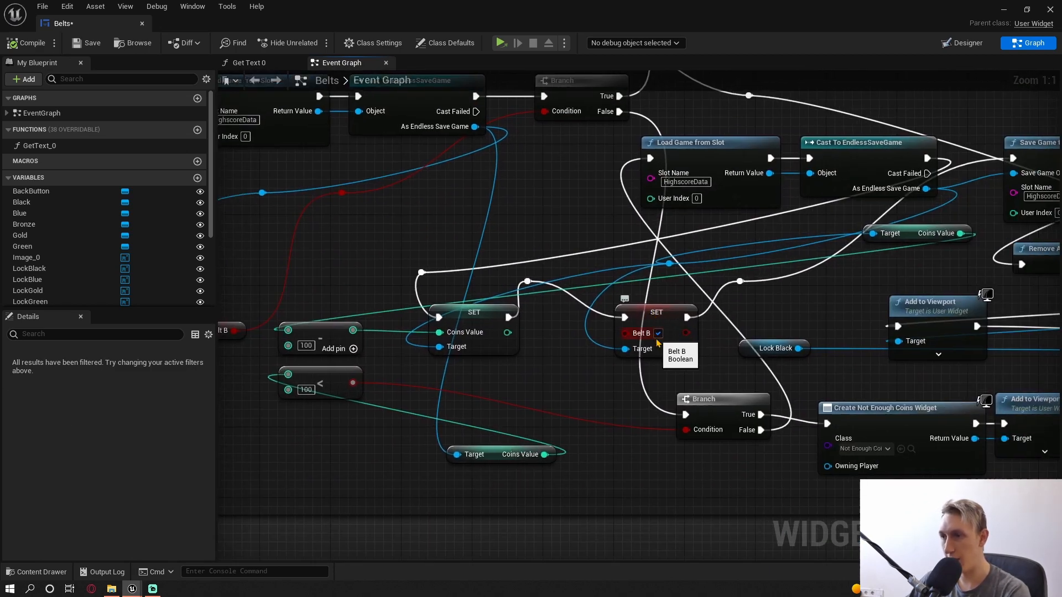
pyautogui.scroll(-3)
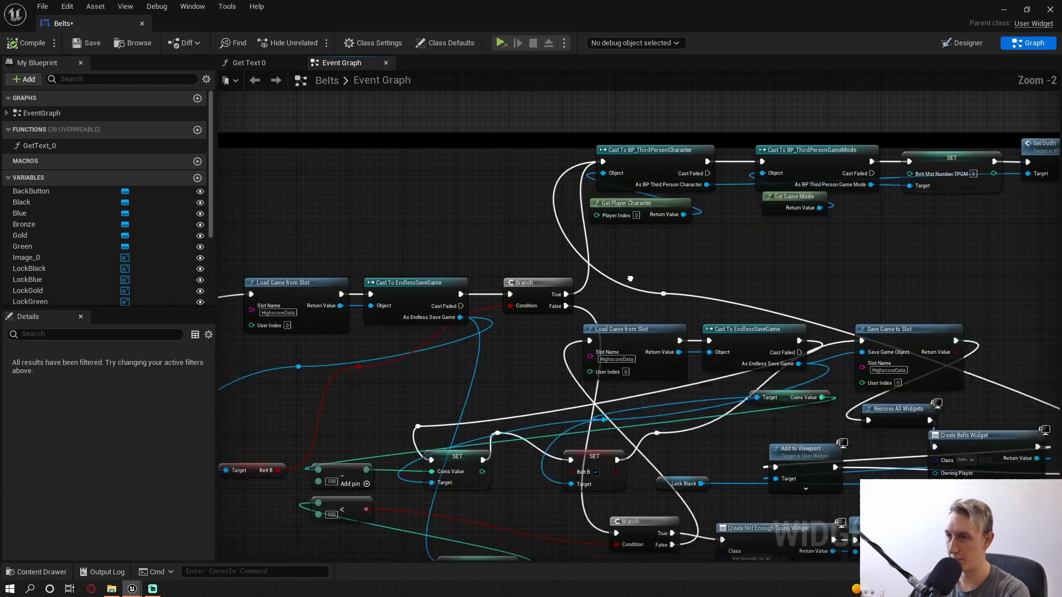
pyautogui.scroll(-3)
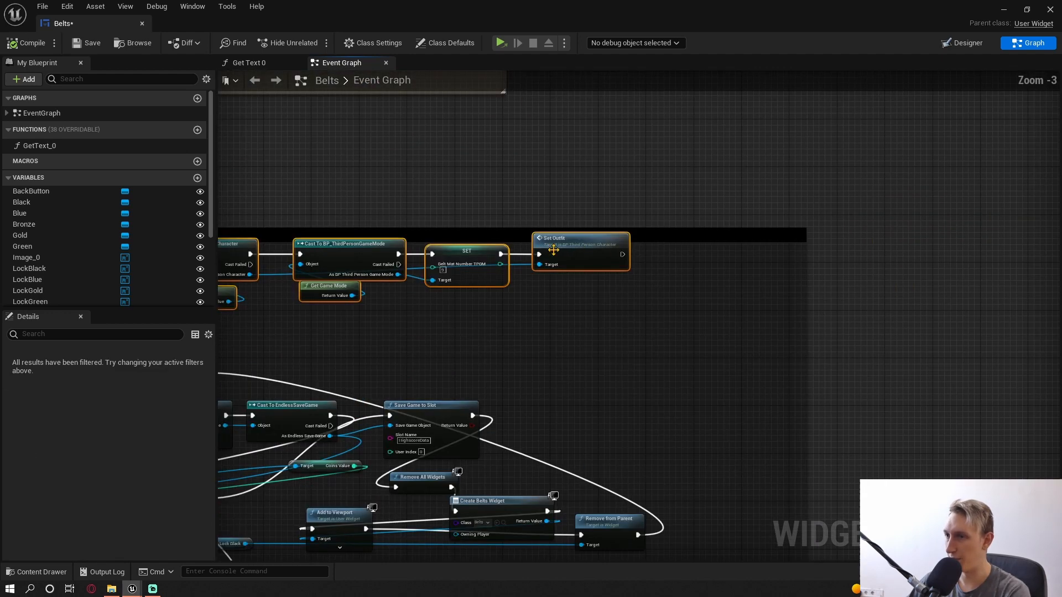
# Step: Zoom out to -4 so the whole Black block and the White block below show
pyautogui.scroll(-3)
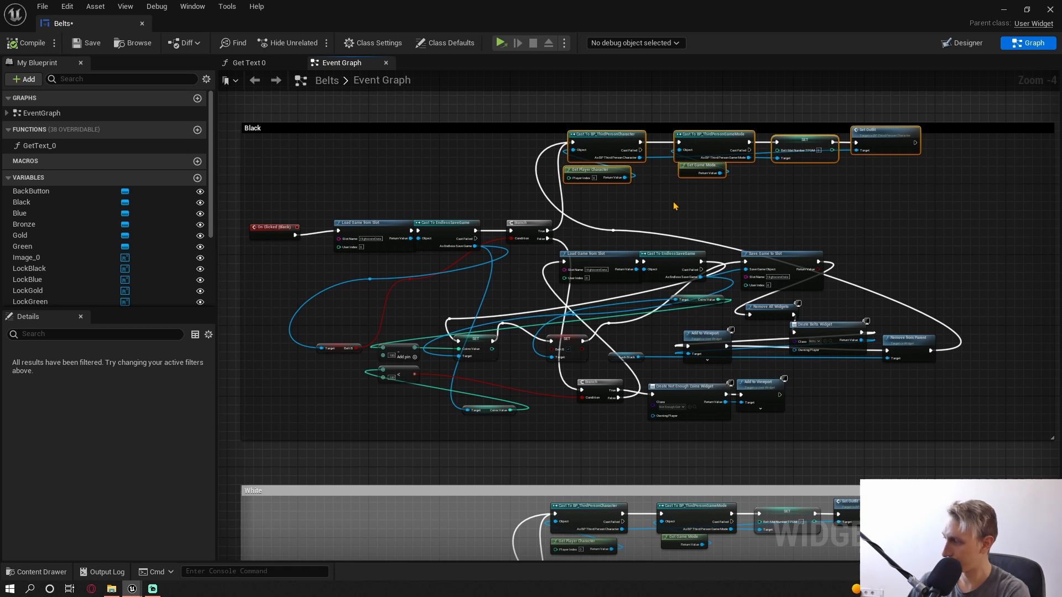
pyautogui.moveTo(677, 206)
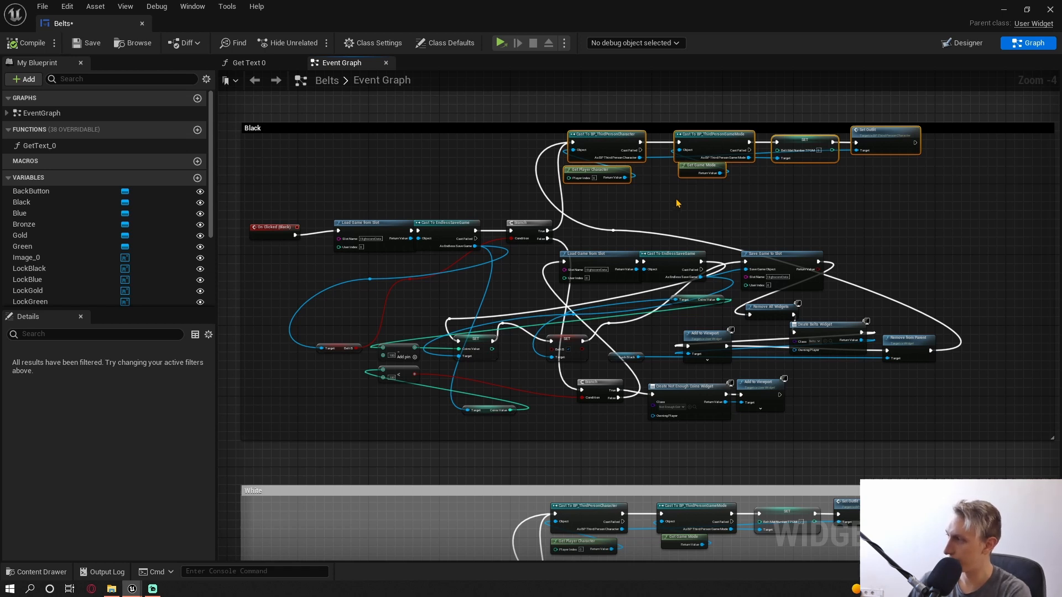